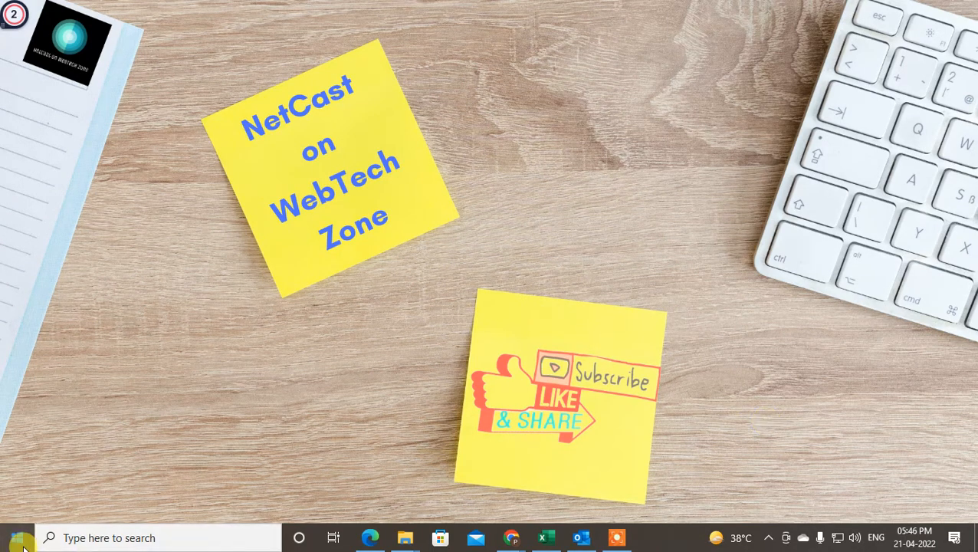
mouse_move(115, 367)
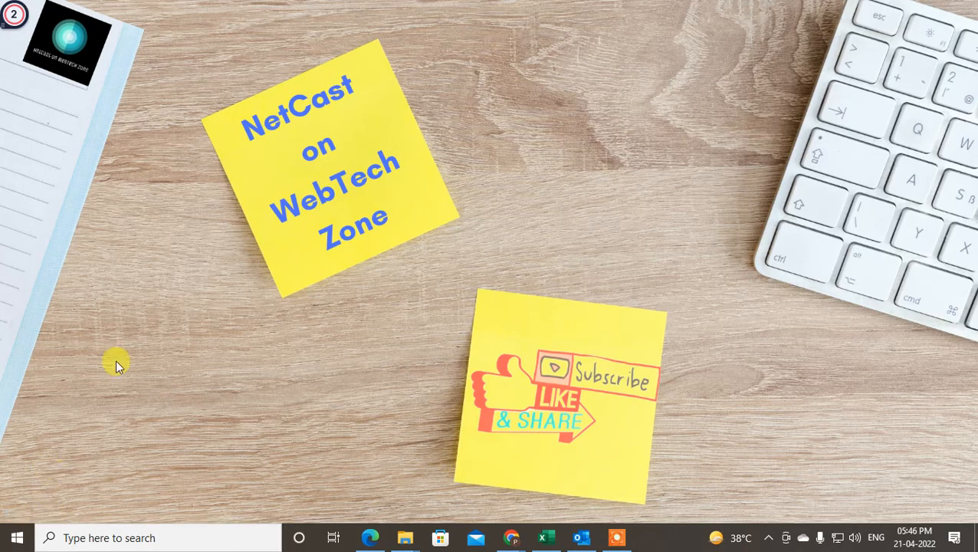
mouse_move(597, 426)
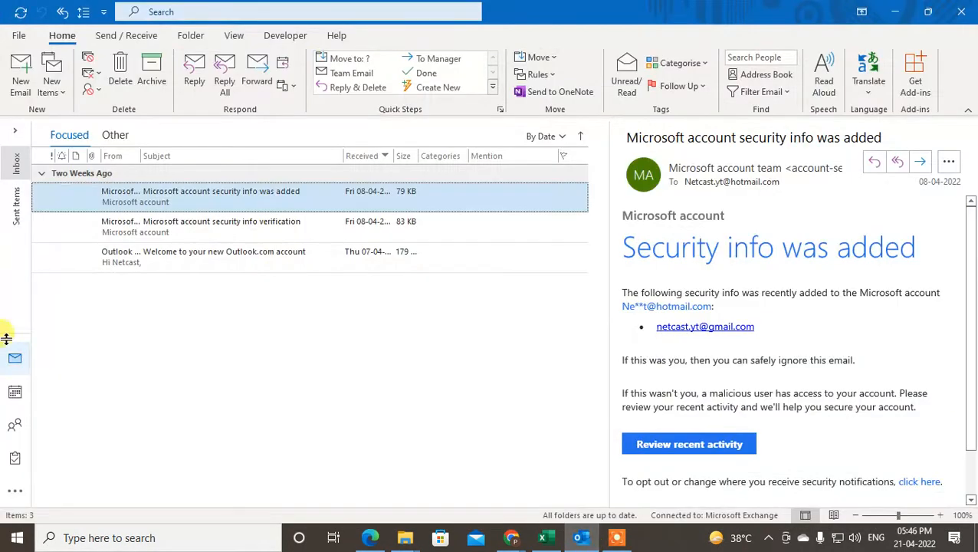
View the Account Information backstage page and return to the inbox
click(19, 35)
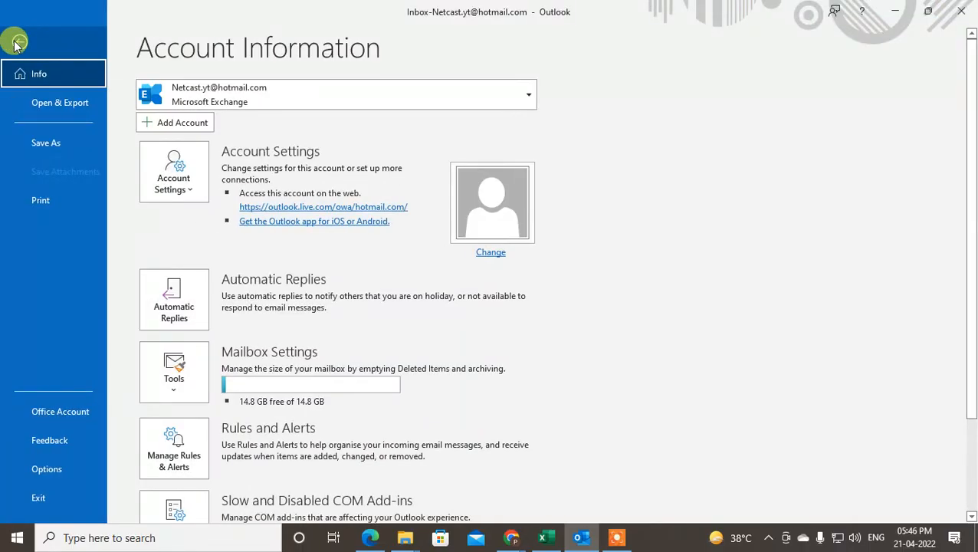
click(19, 35)
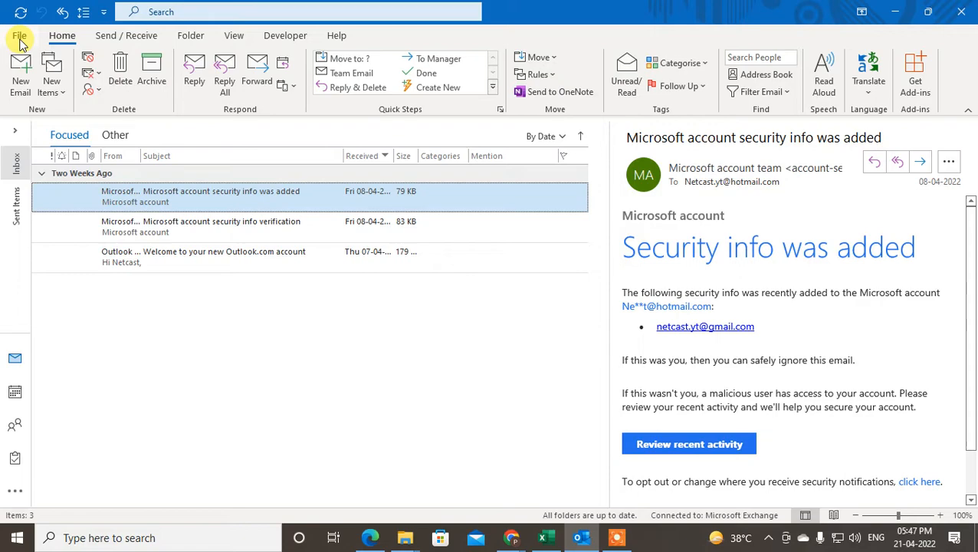
mouse_move(215, 329)
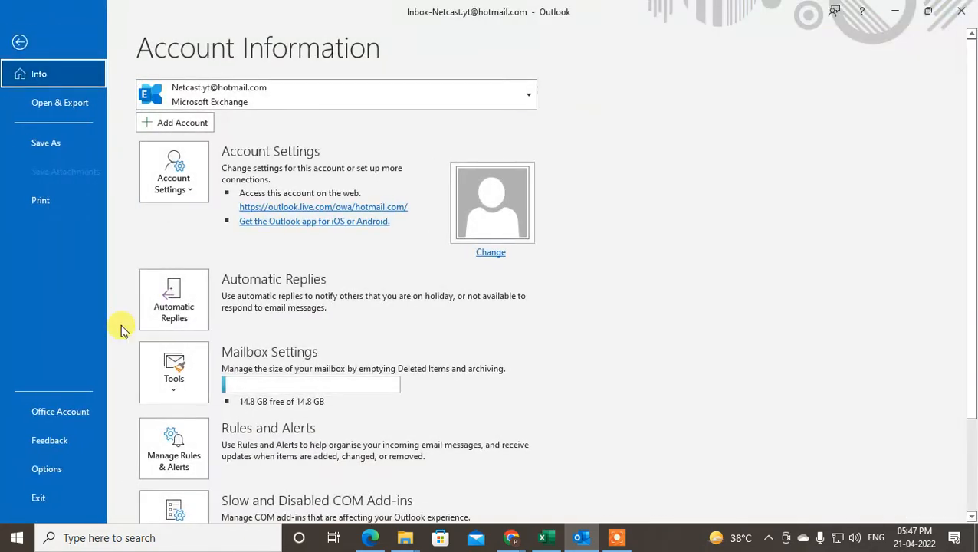
Show the Language page of Outlook Options listing English (United Kingdom) as preferred
click(20, 42)
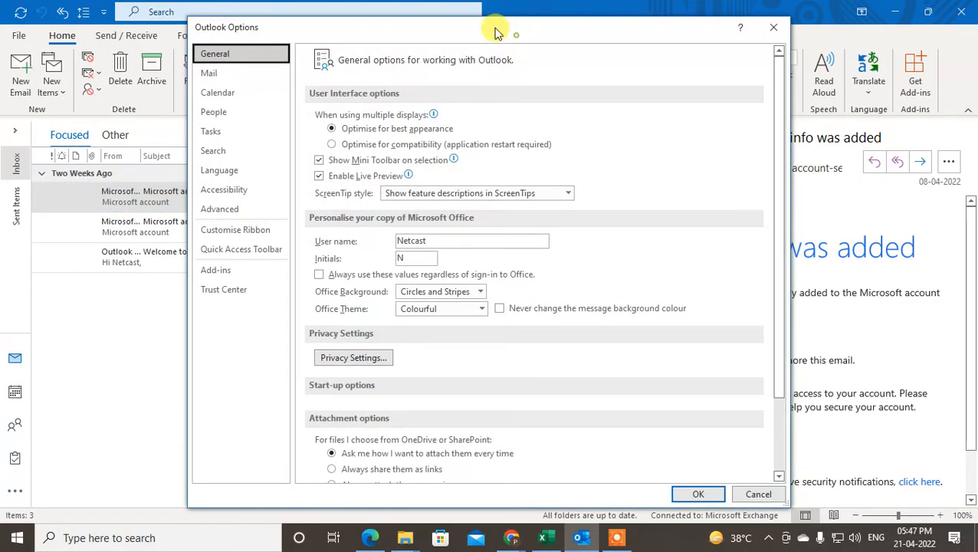
click(220, 169)
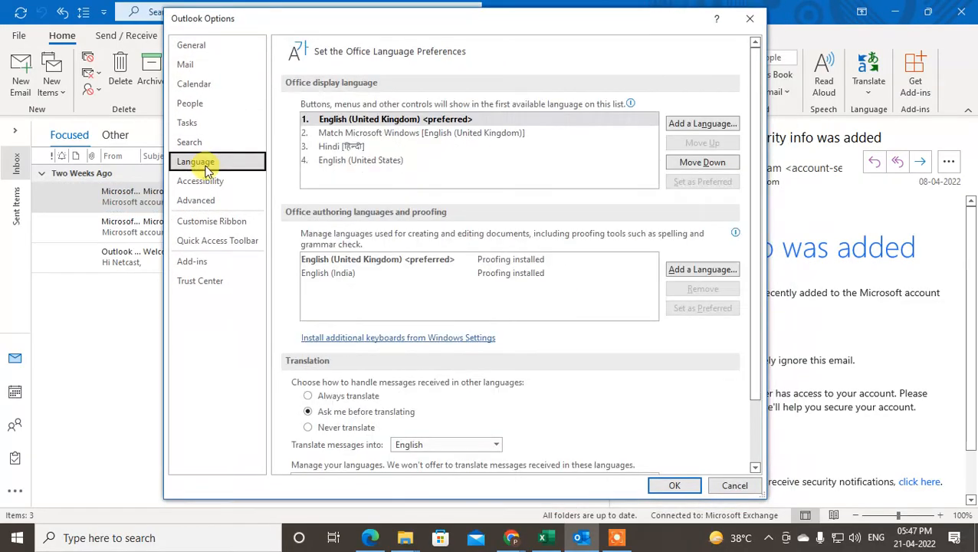
click(396, 120)
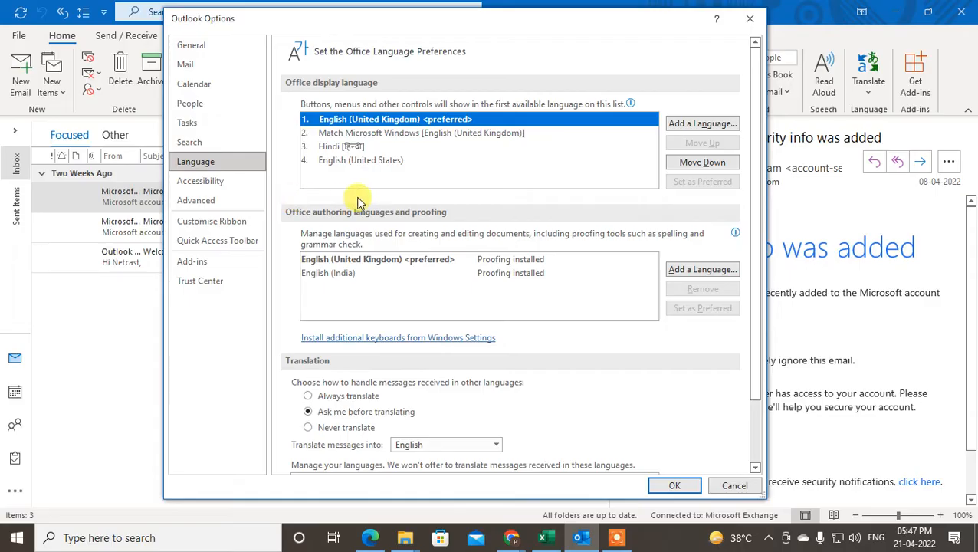
mouse_move(702, 123)
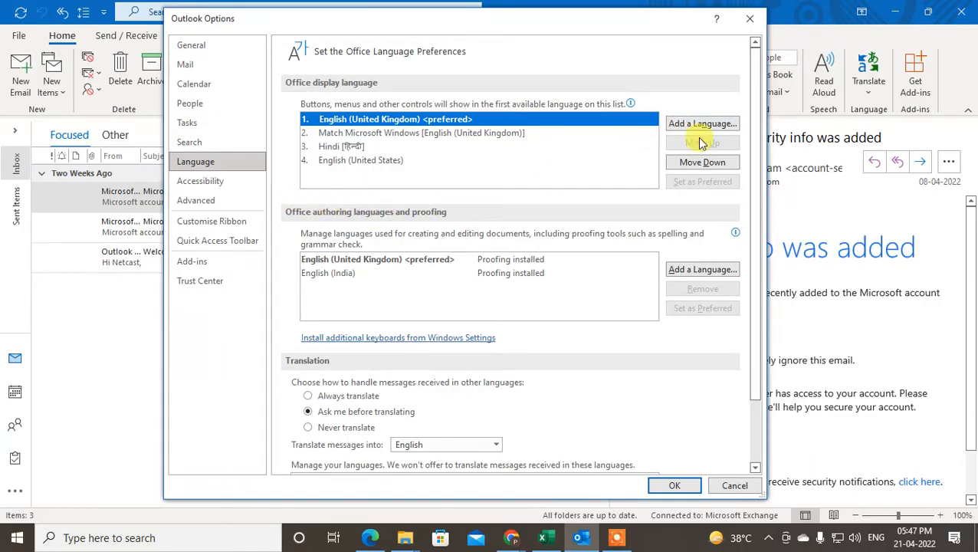
click(701, 123)
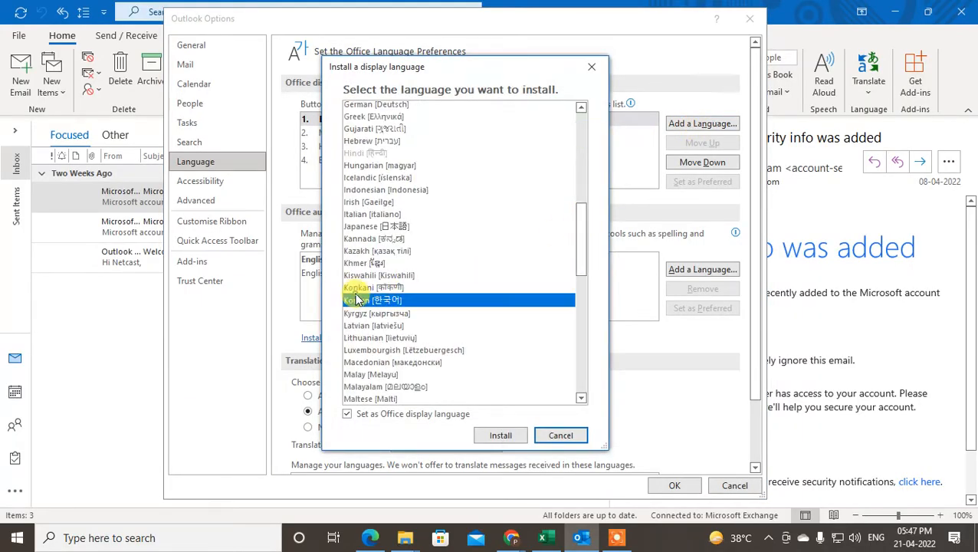
click(373, 299)
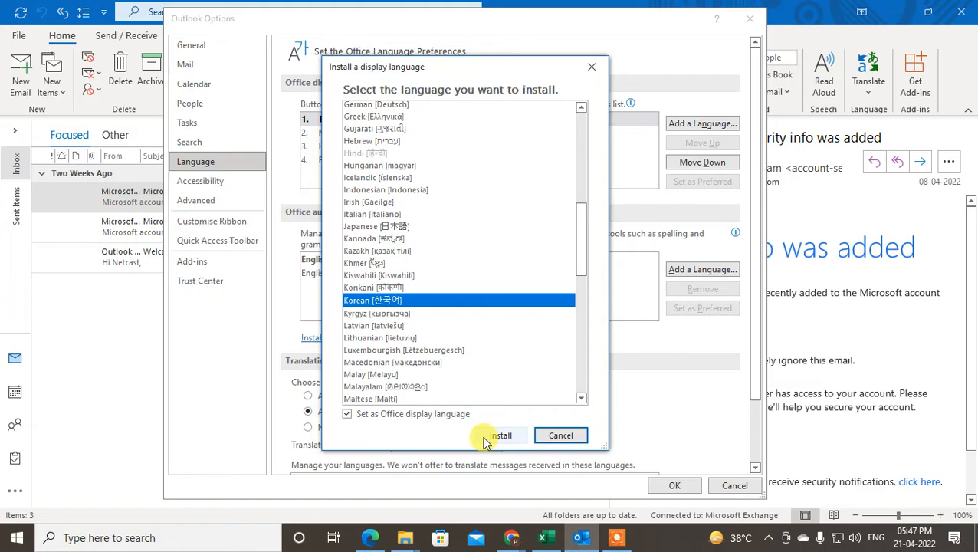
mouse_move(399, 414)
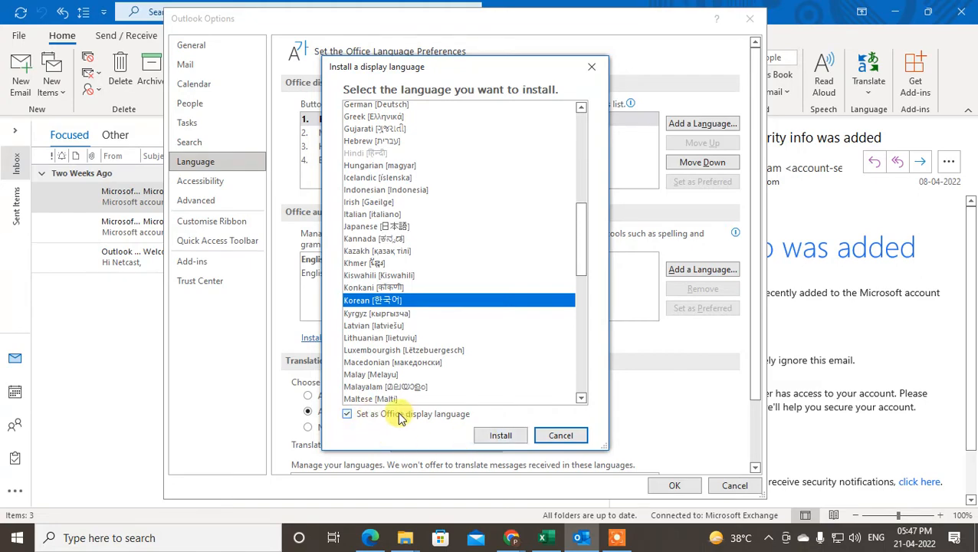
mouse_move(374, 426)
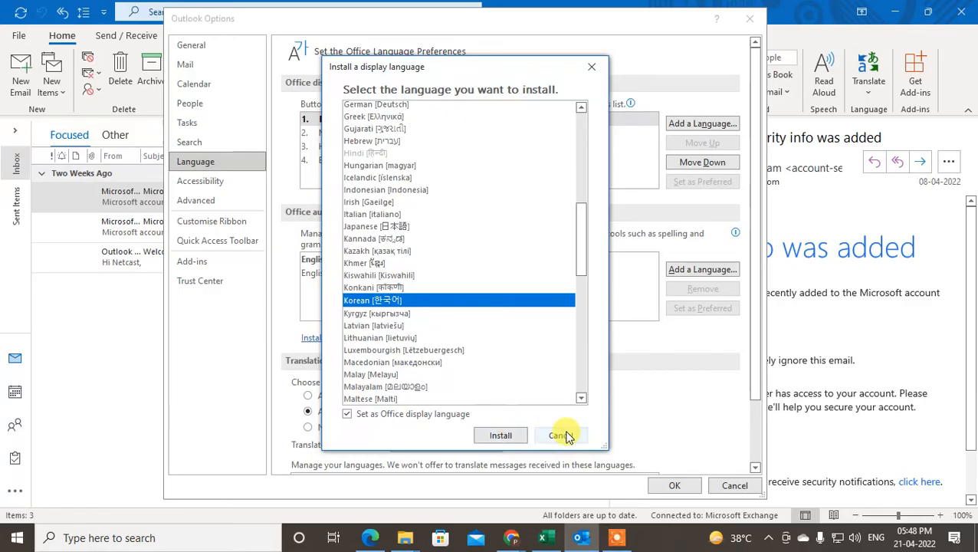
click(560, 435)
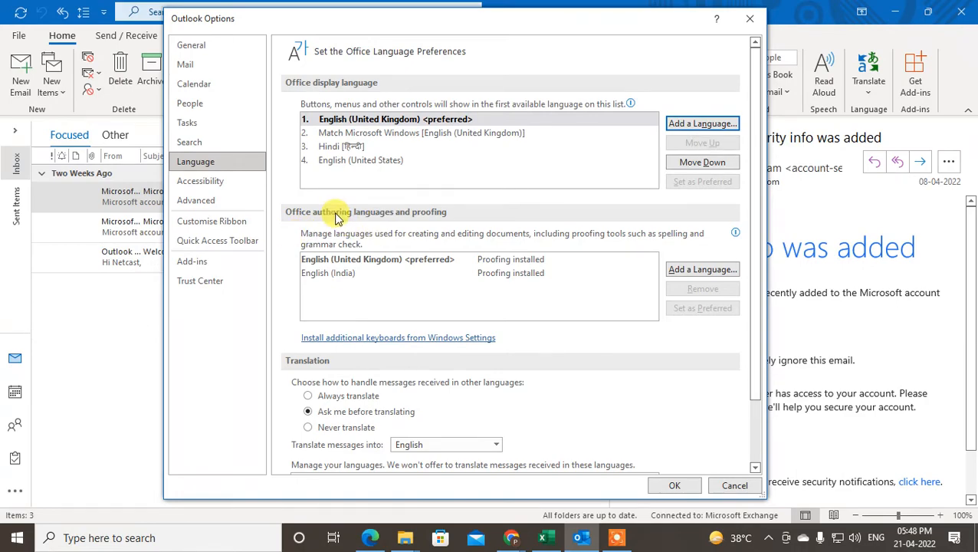
mouse_move(457, 233)
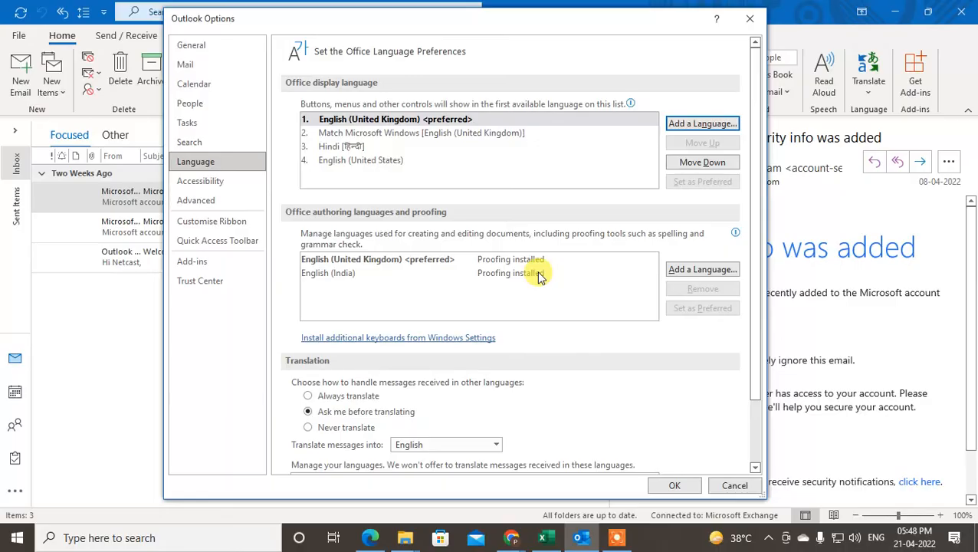
mouse_move(457, 313)
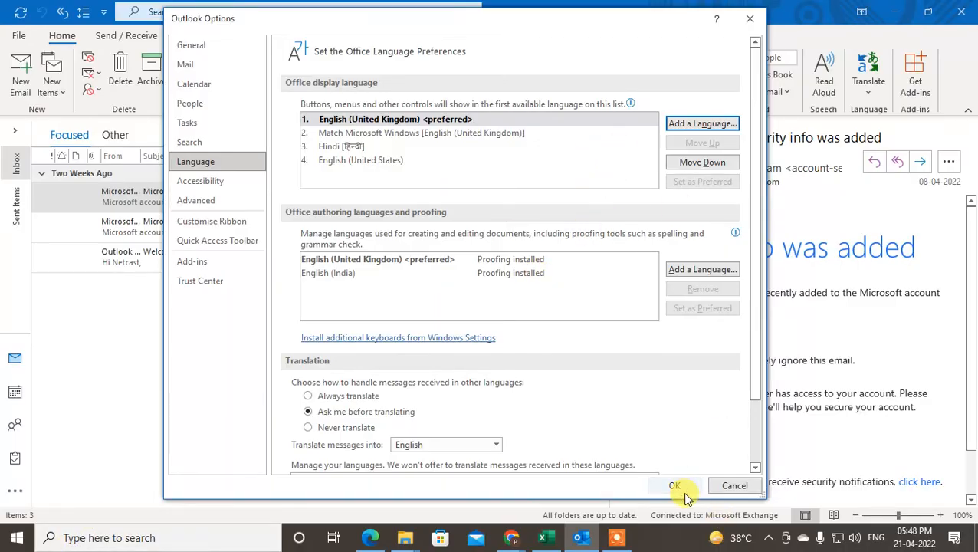
mouse_move(544, 233)
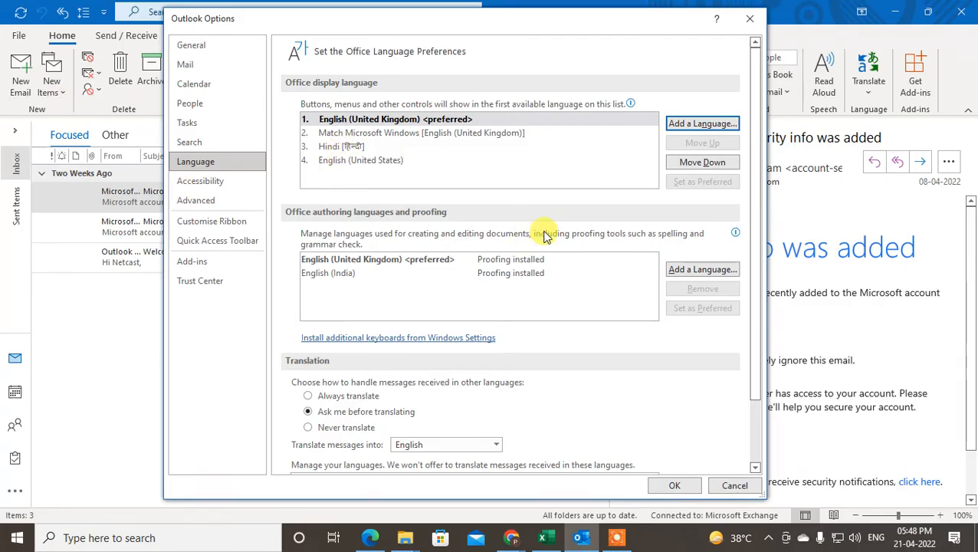
mouse_move(365, 157)
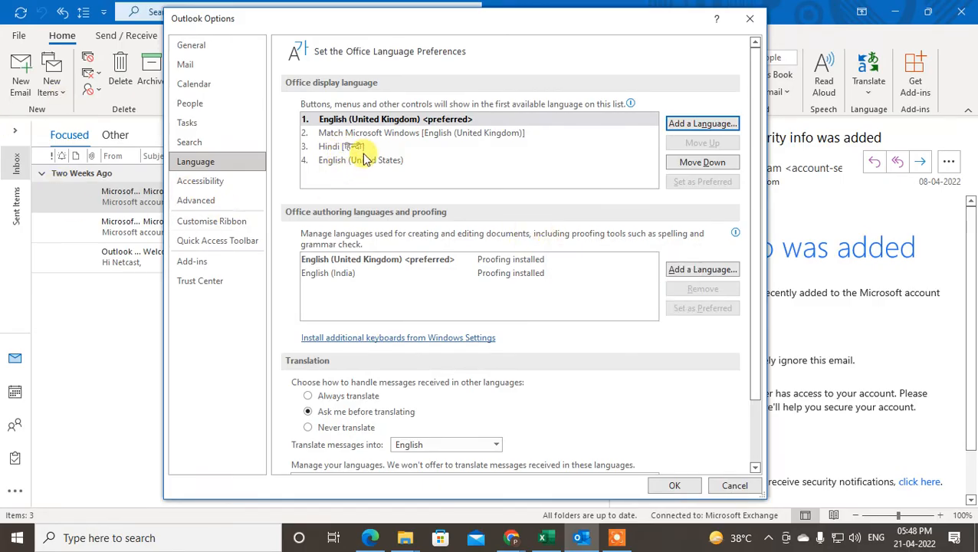
Set English (United States) as the preferred Office display language
click(420, 132)
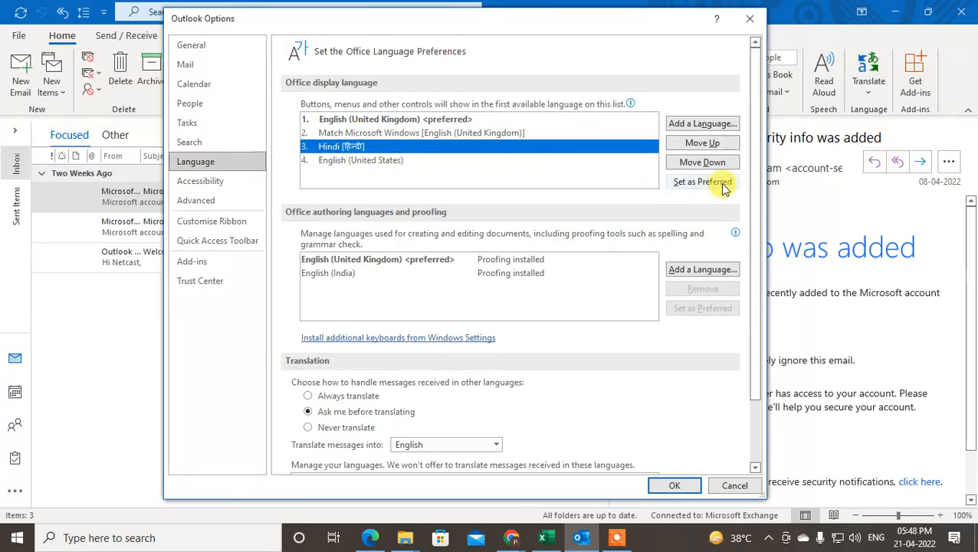
mouse_move(702, 181)
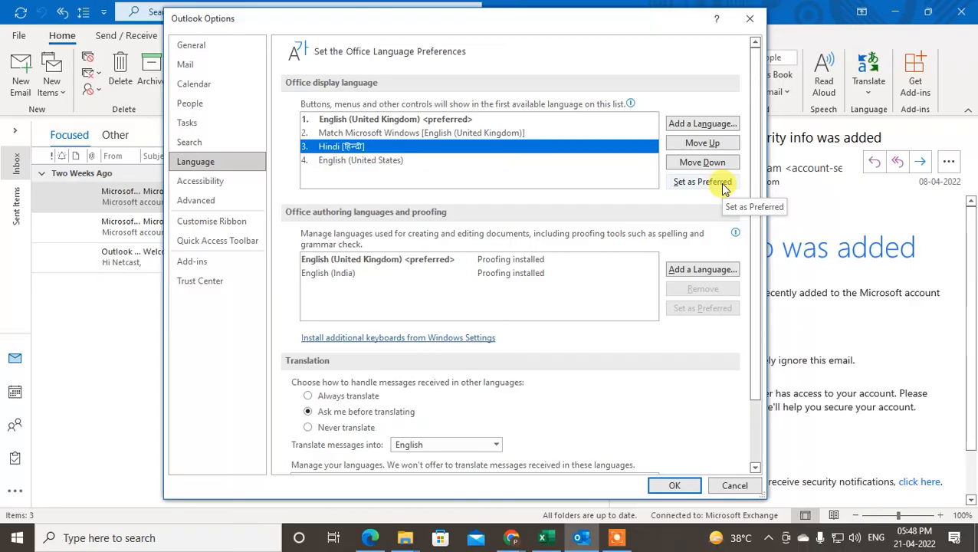
click(360, 159)
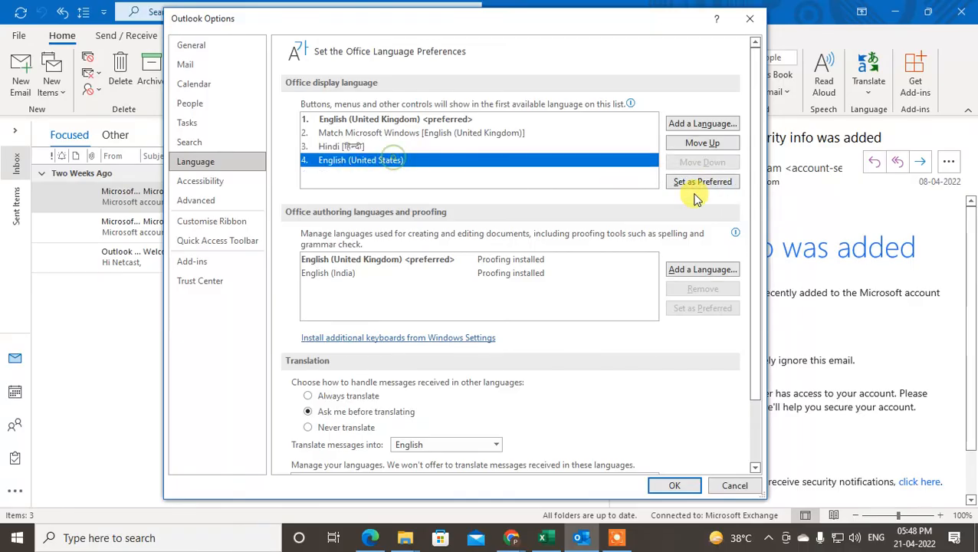
click(703, 181)
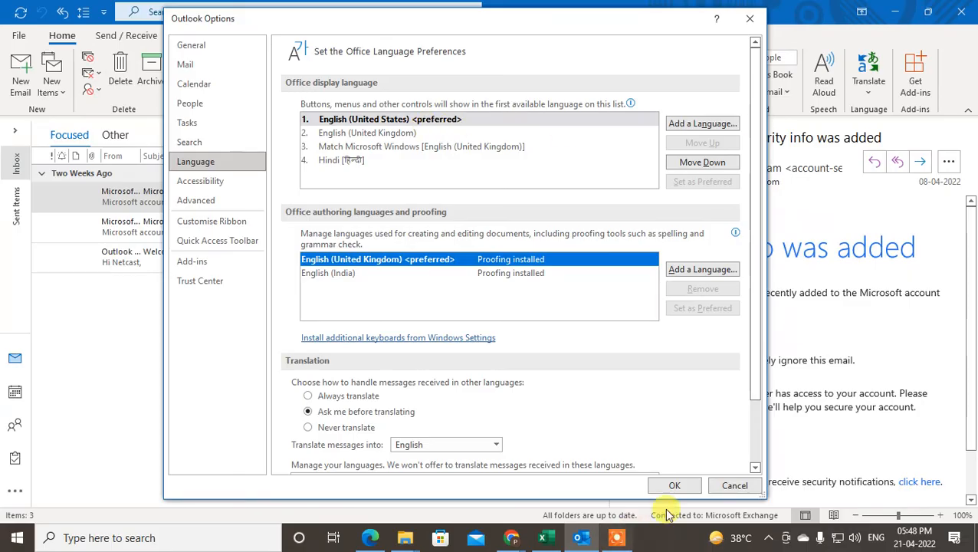
Confirm the language settings, acknowledge the restart notice and close Outlook
click(674, 485)
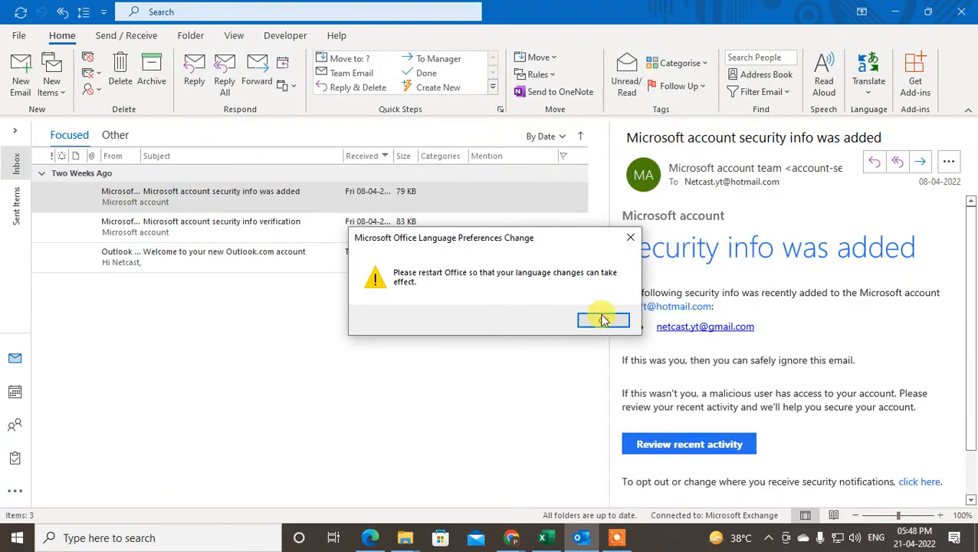
click(604, 321)
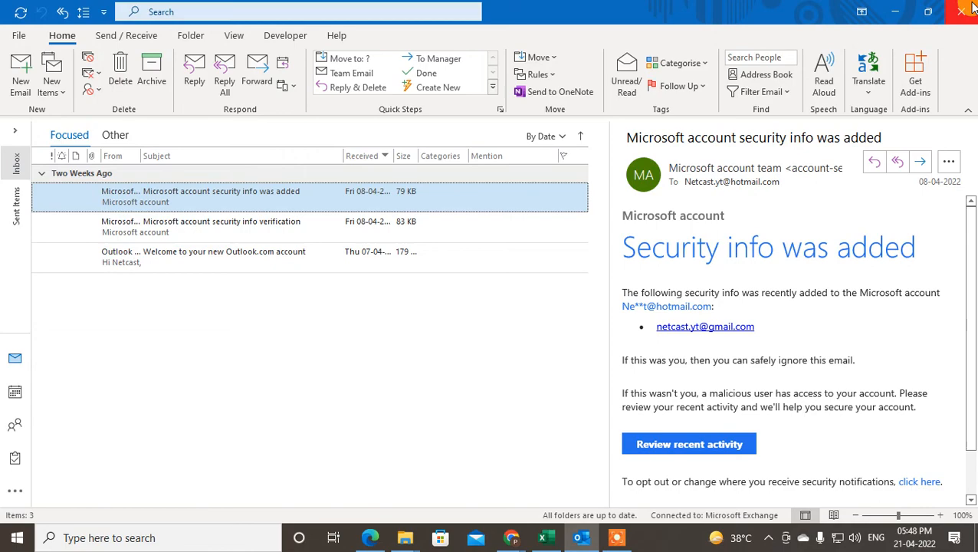
mouse_move(966, 13)
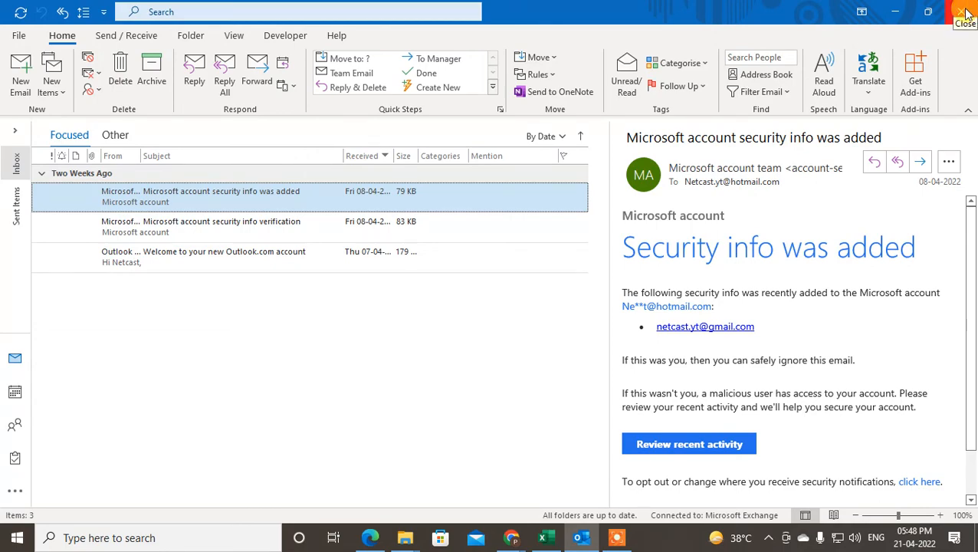
click(966, 12)
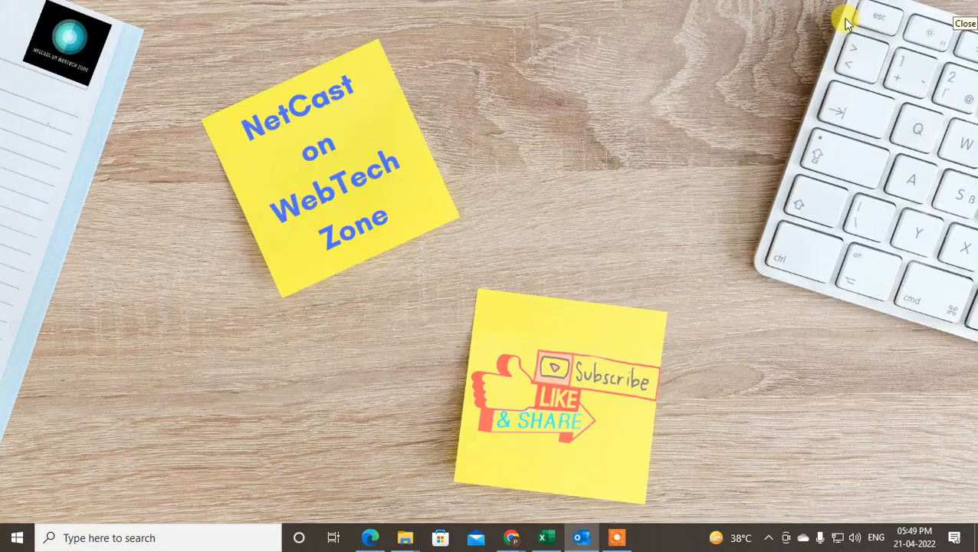
mouse_move(492, 233)
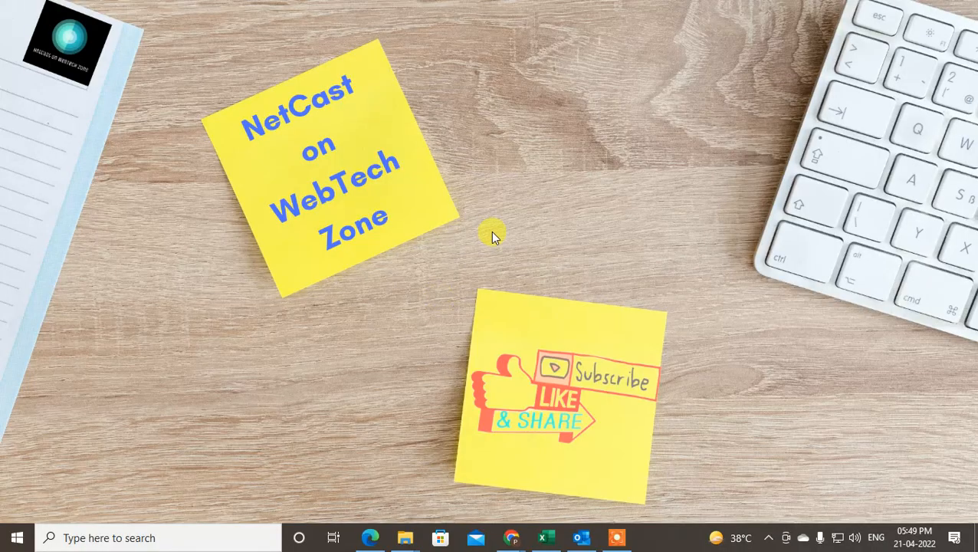